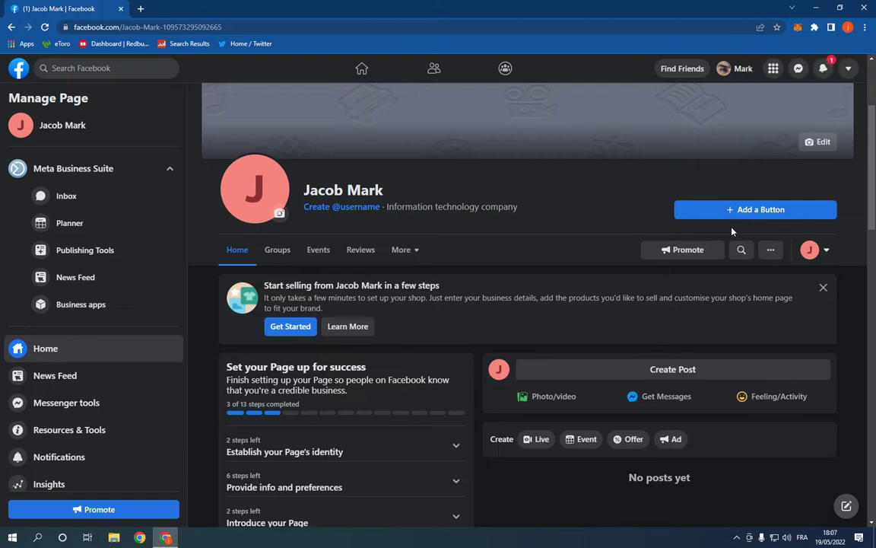
{"action": "mouse_move", "coordinate": [586, 245]}
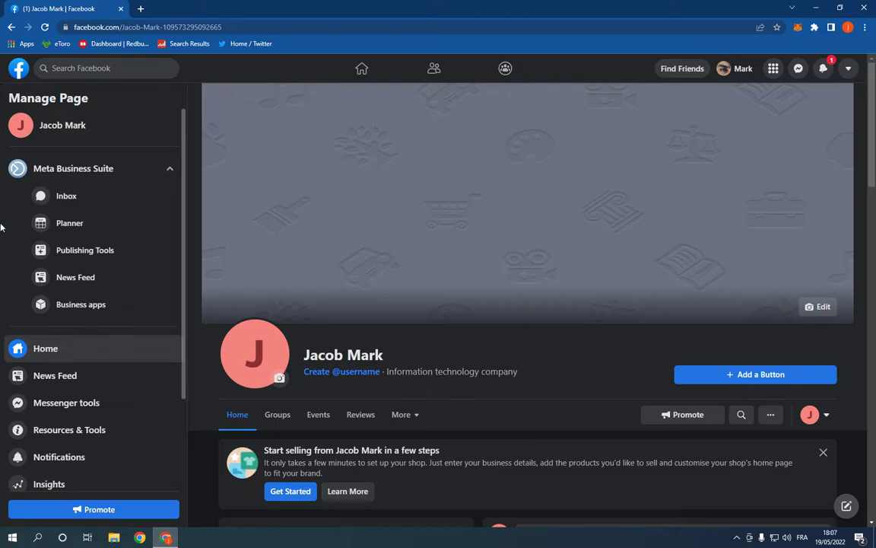
{"action": "mouse_move", "coordinate": [134, 210]}
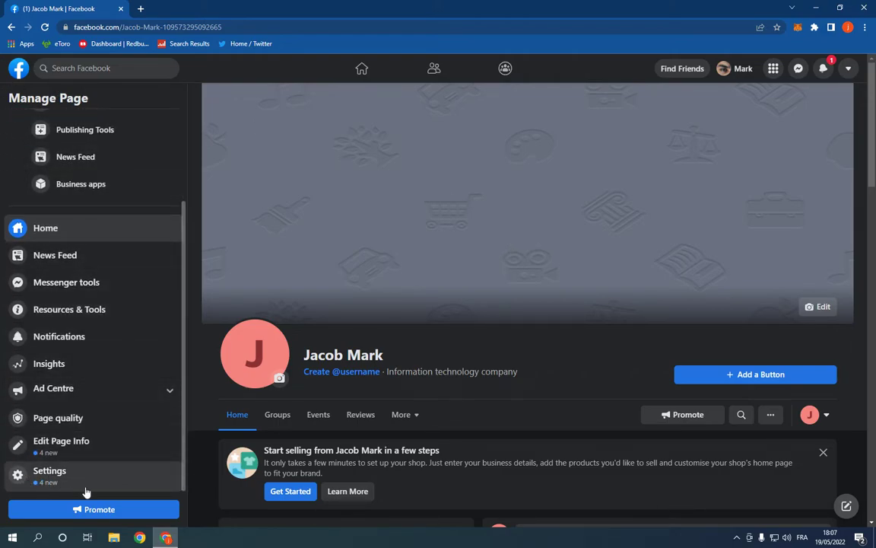
Step: Reach the page's Messaging settings and start setting up automated Messenger responses
{"action": "left_click", "coordinate": [49, 470]}
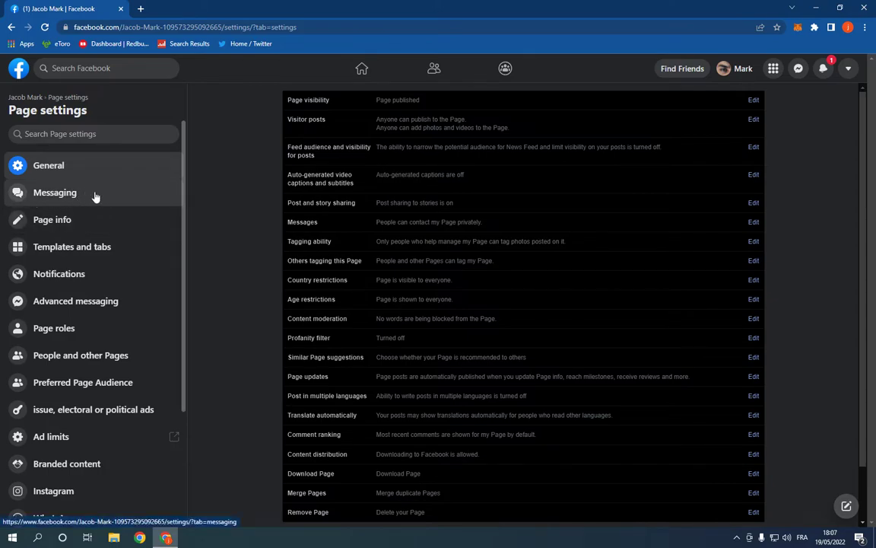
{"action": "left_click", "coordinate": [54, 191]}
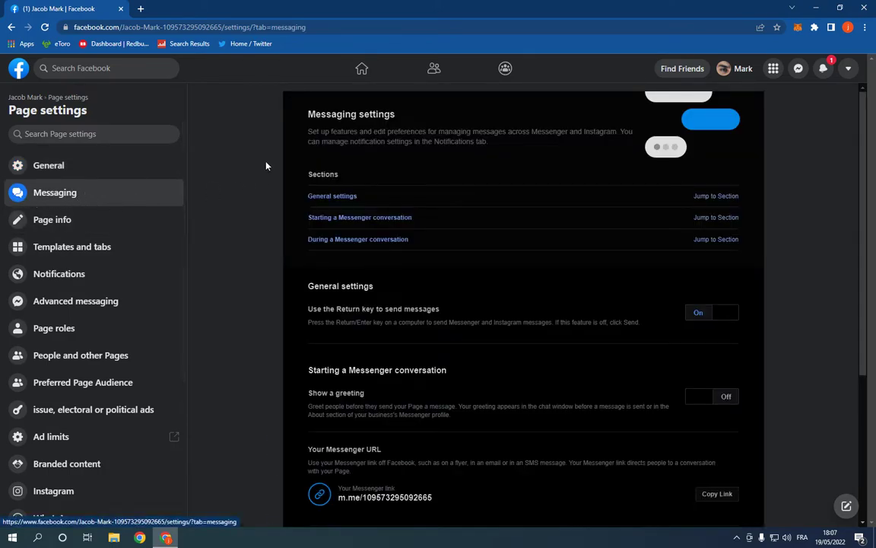
{"action": "scroll", "scroll_direction": "down", "scroll_amount": 3}
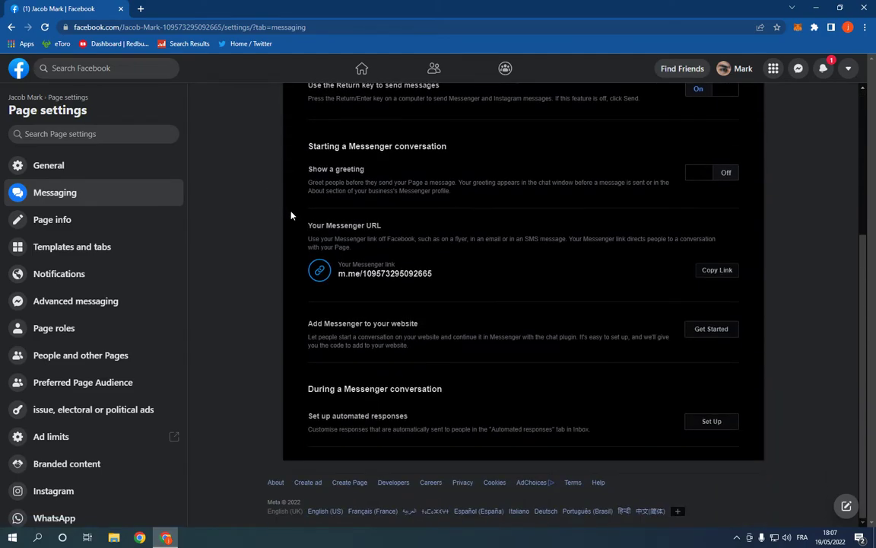
{"action": "mouse_move", "coordinate": [318, 414]}
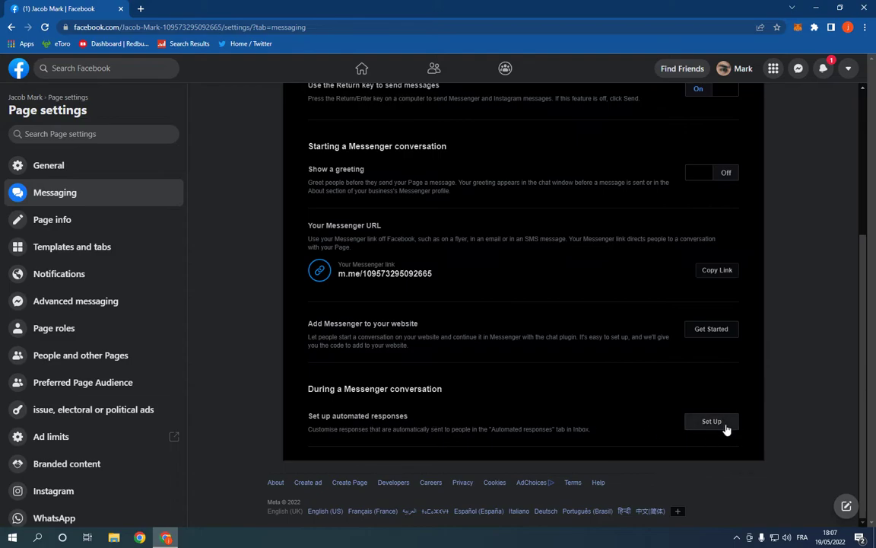
{"action": "left_click", "coordinate": [712, 420]}
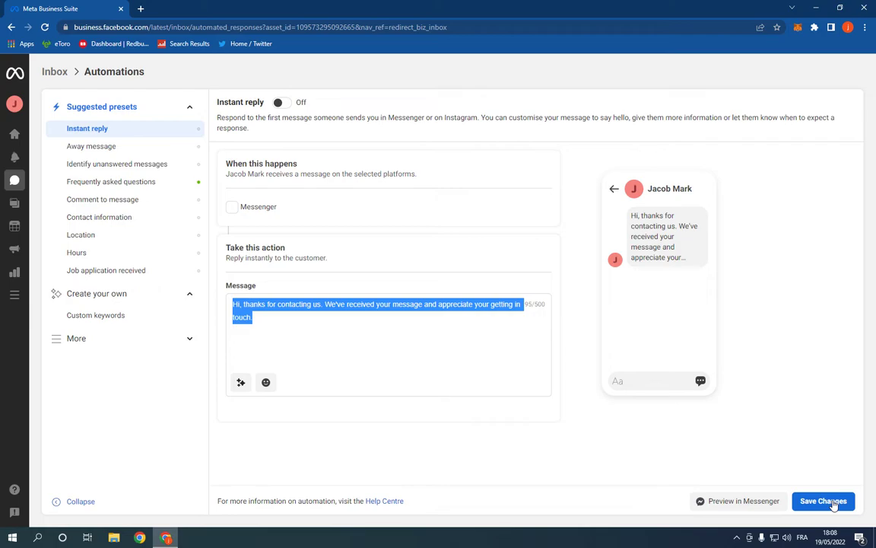
{"action": "mouse_move", "coordinate": [824, 500]}
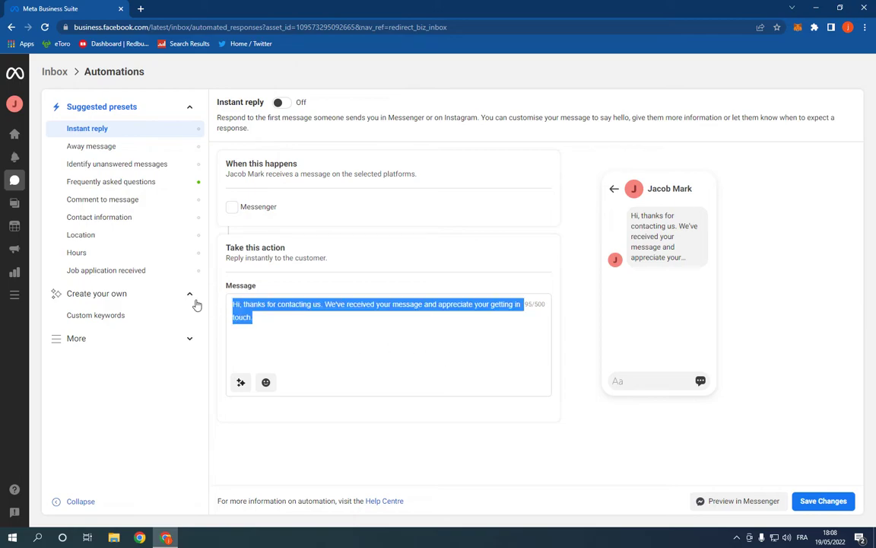
Step: Review the Instant reply thank-you message in Inbox Automations and save the changes
{"action": "left_click", "coordinate": [380, 342]}
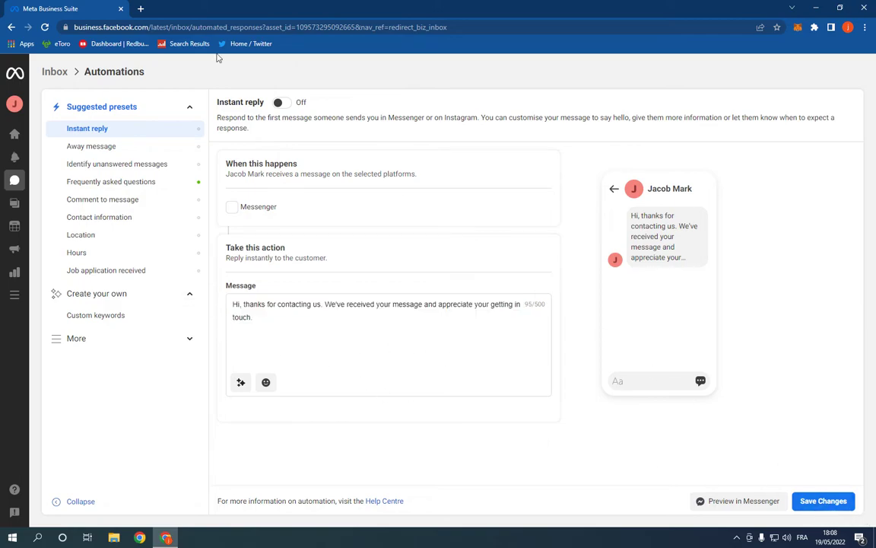